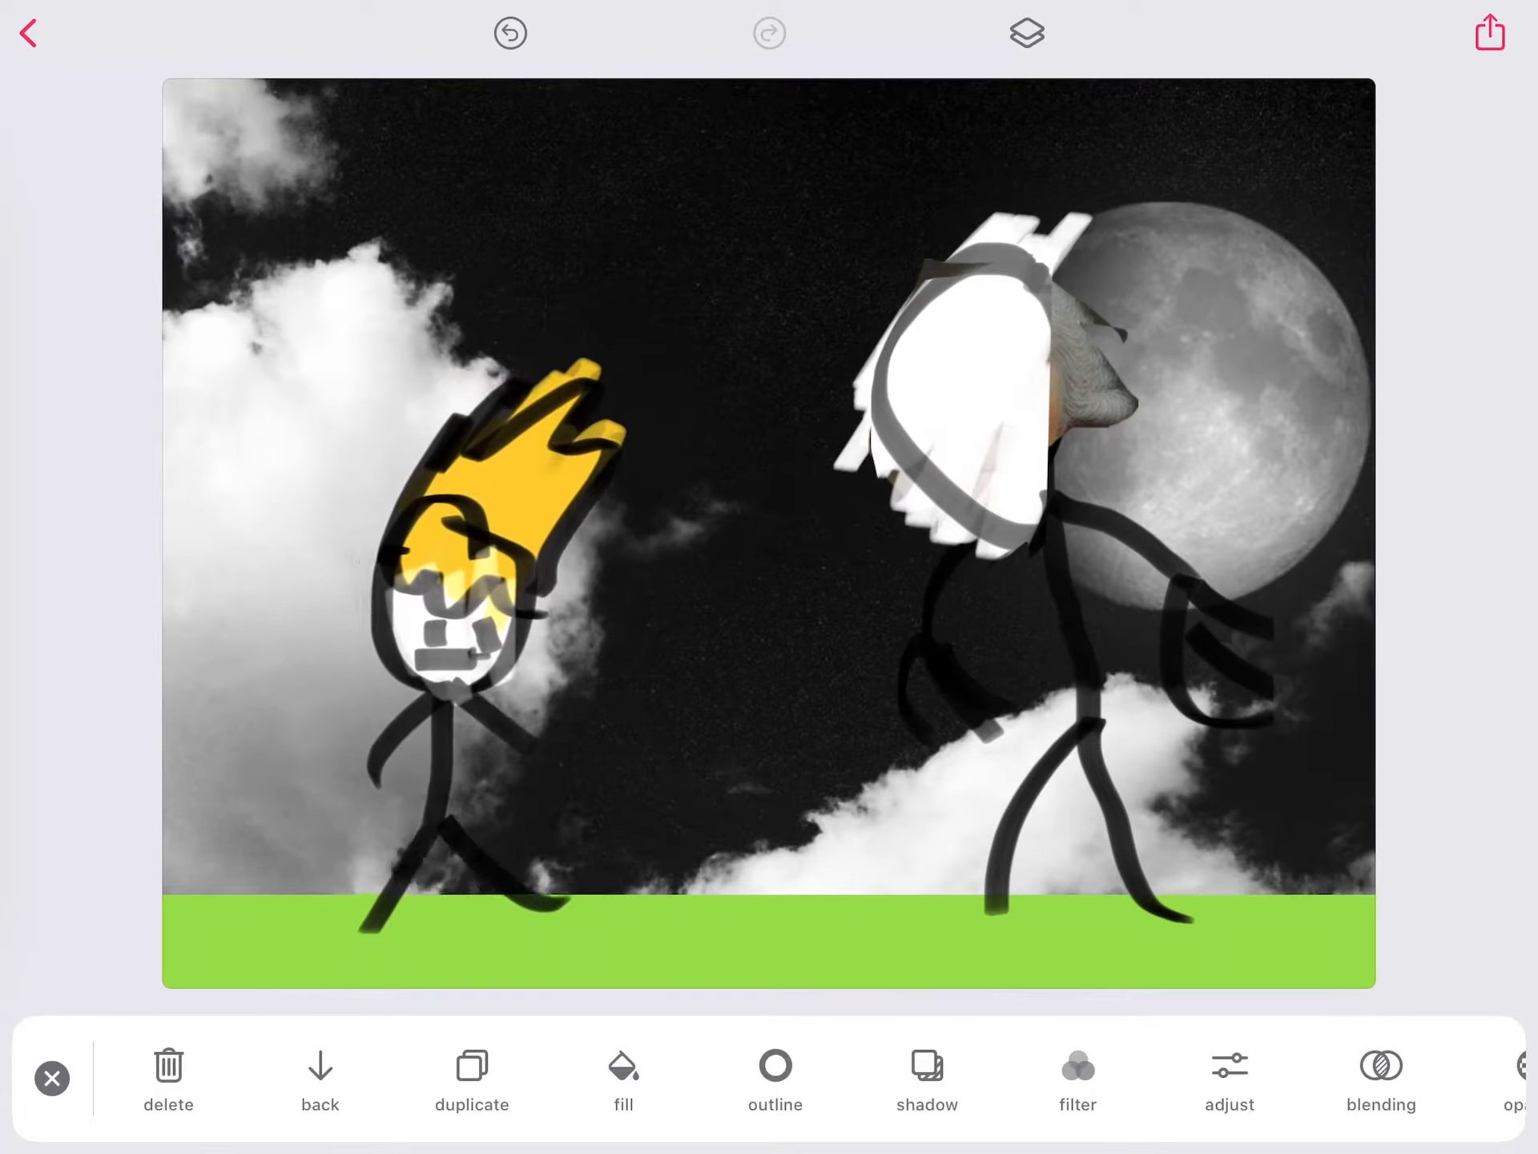
- Shrink the yellow-haired stick figure to a tiny speck among the left-hand clouds
click(442, 570)
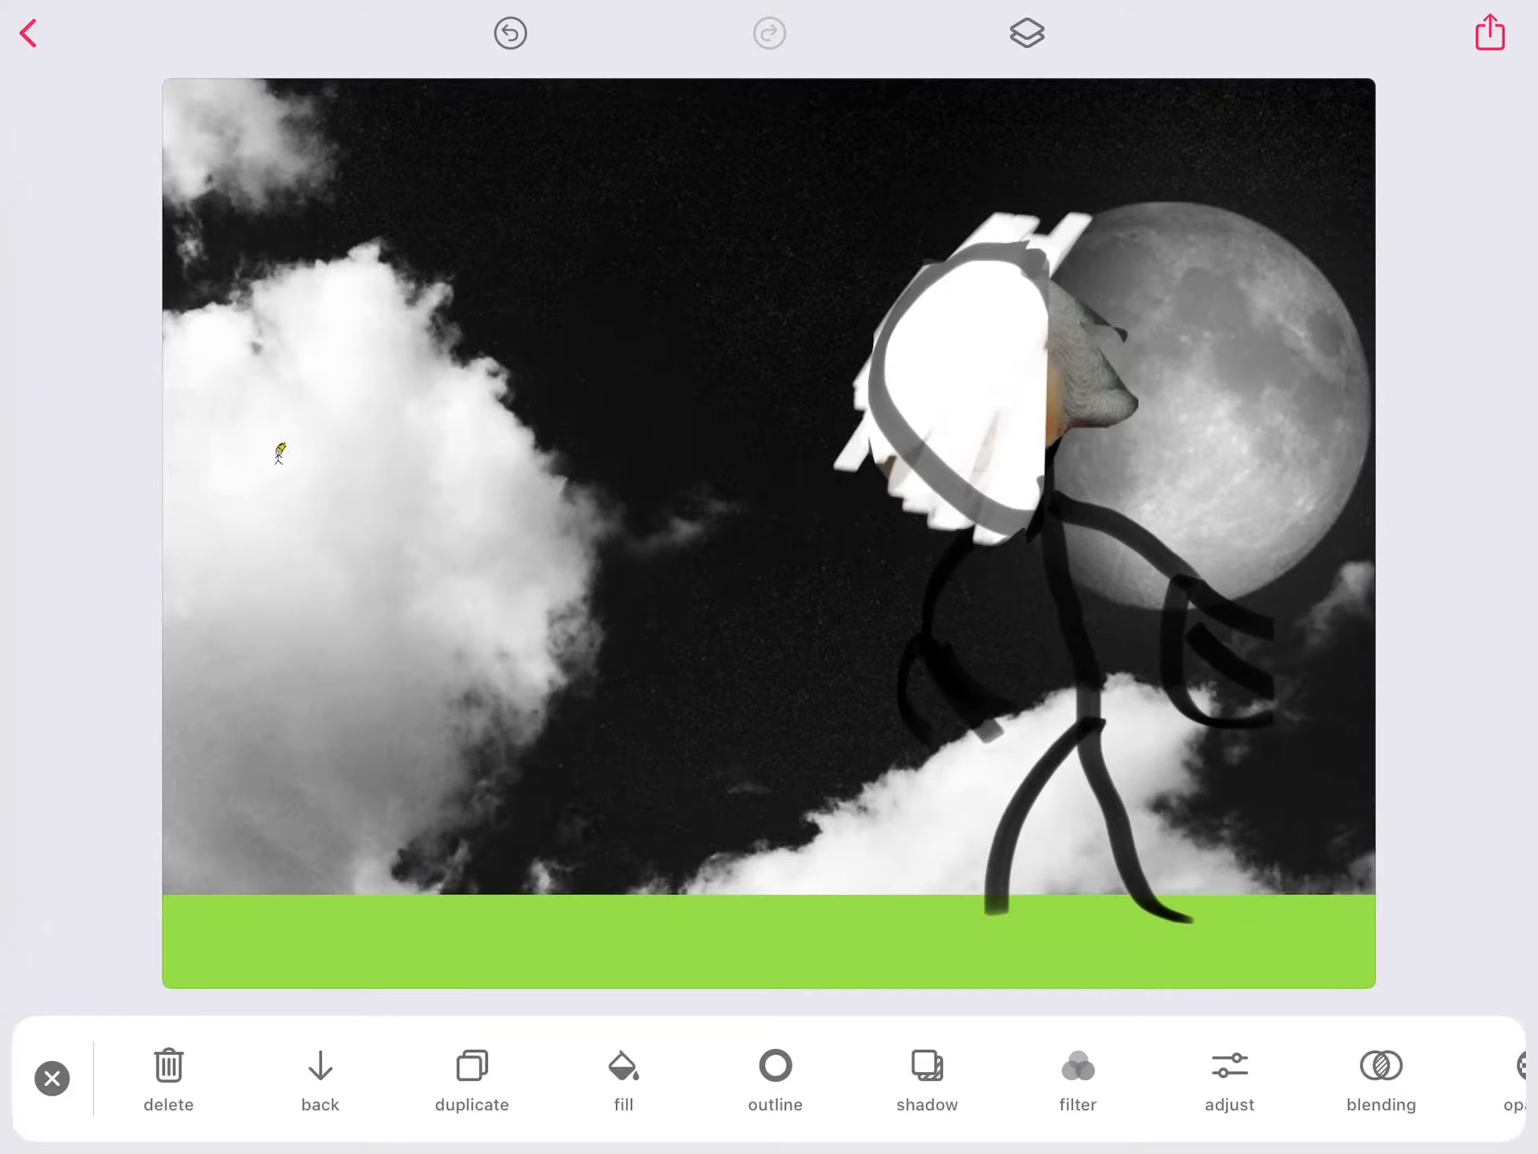
- Restore the yellow-haired figure's size, then drag the white mask down onto the body, revealing Washington's face
click(279, 456)
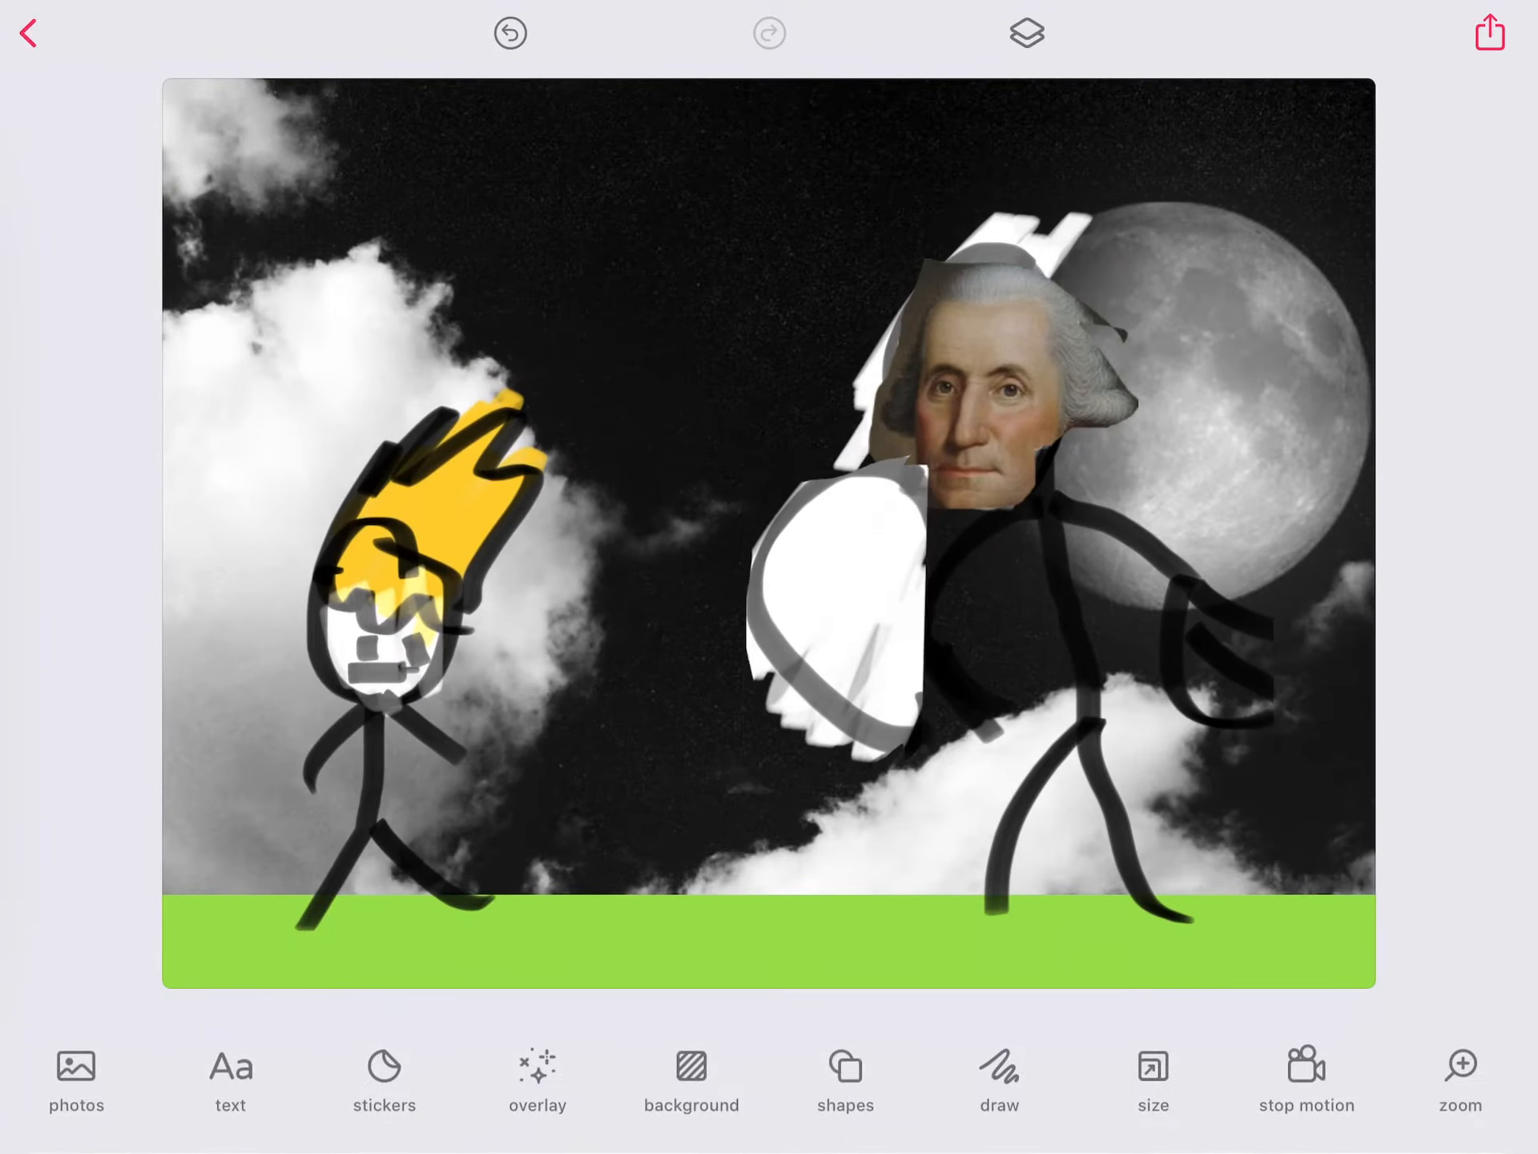
click(846, 603)
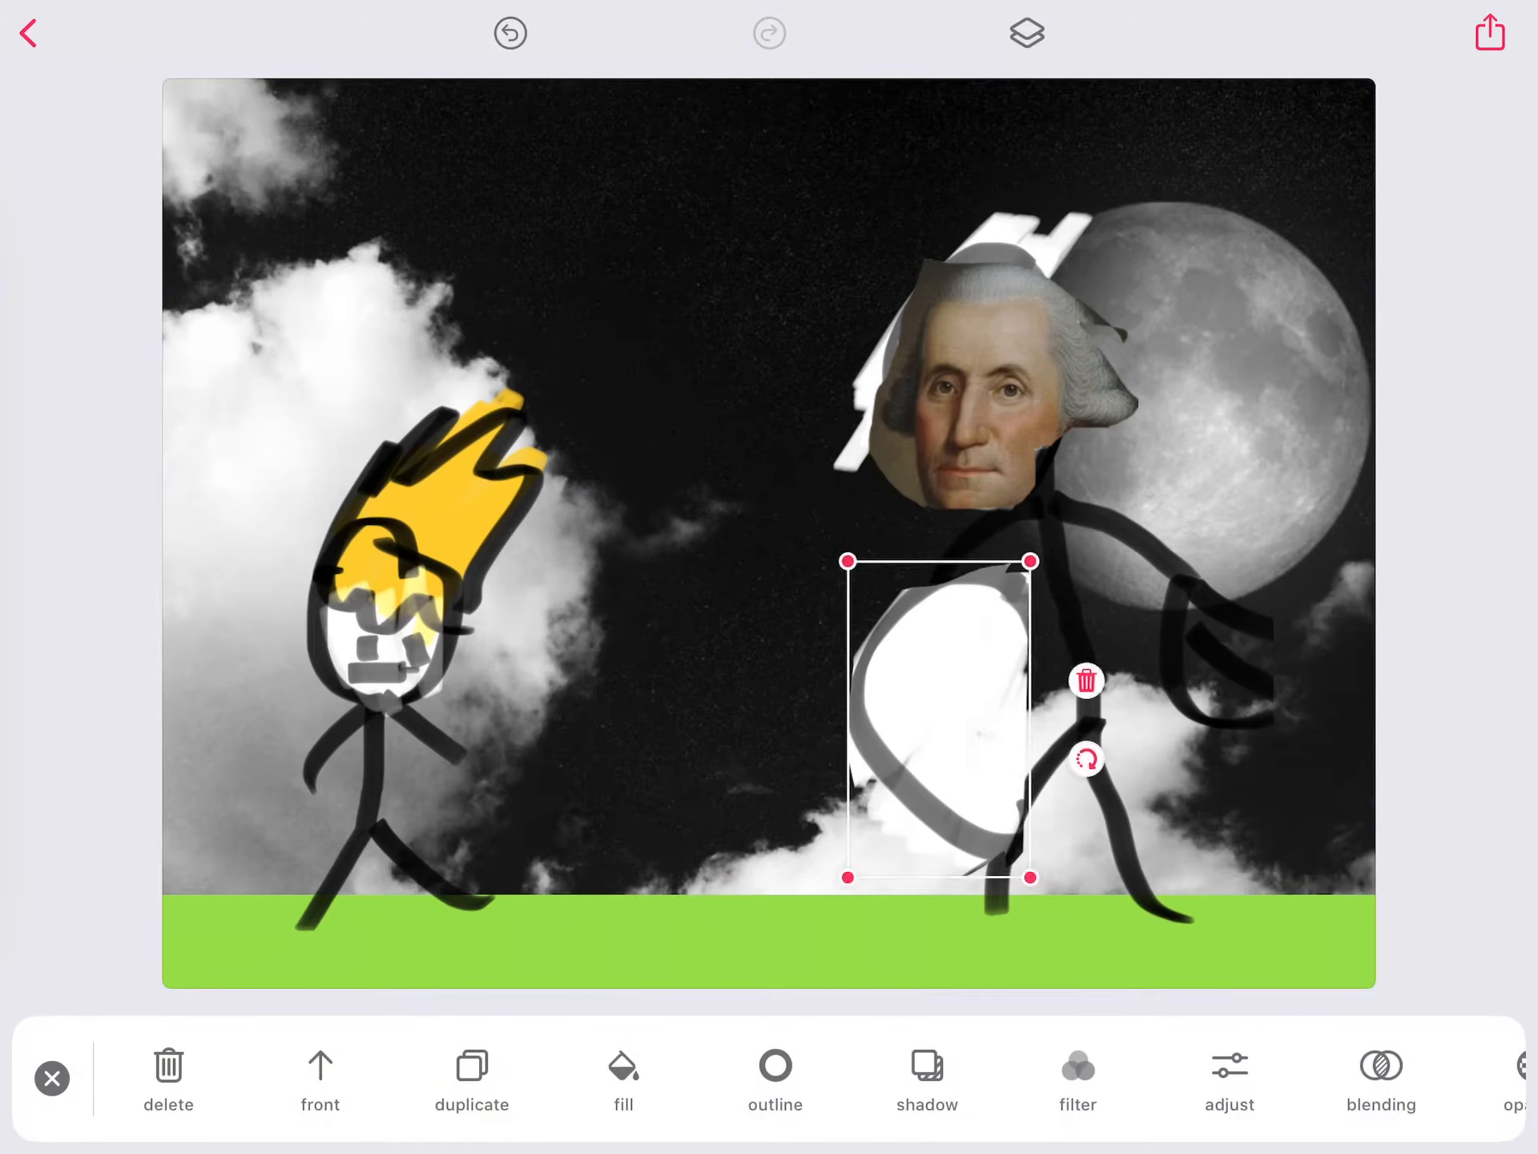
click(49, 1079)
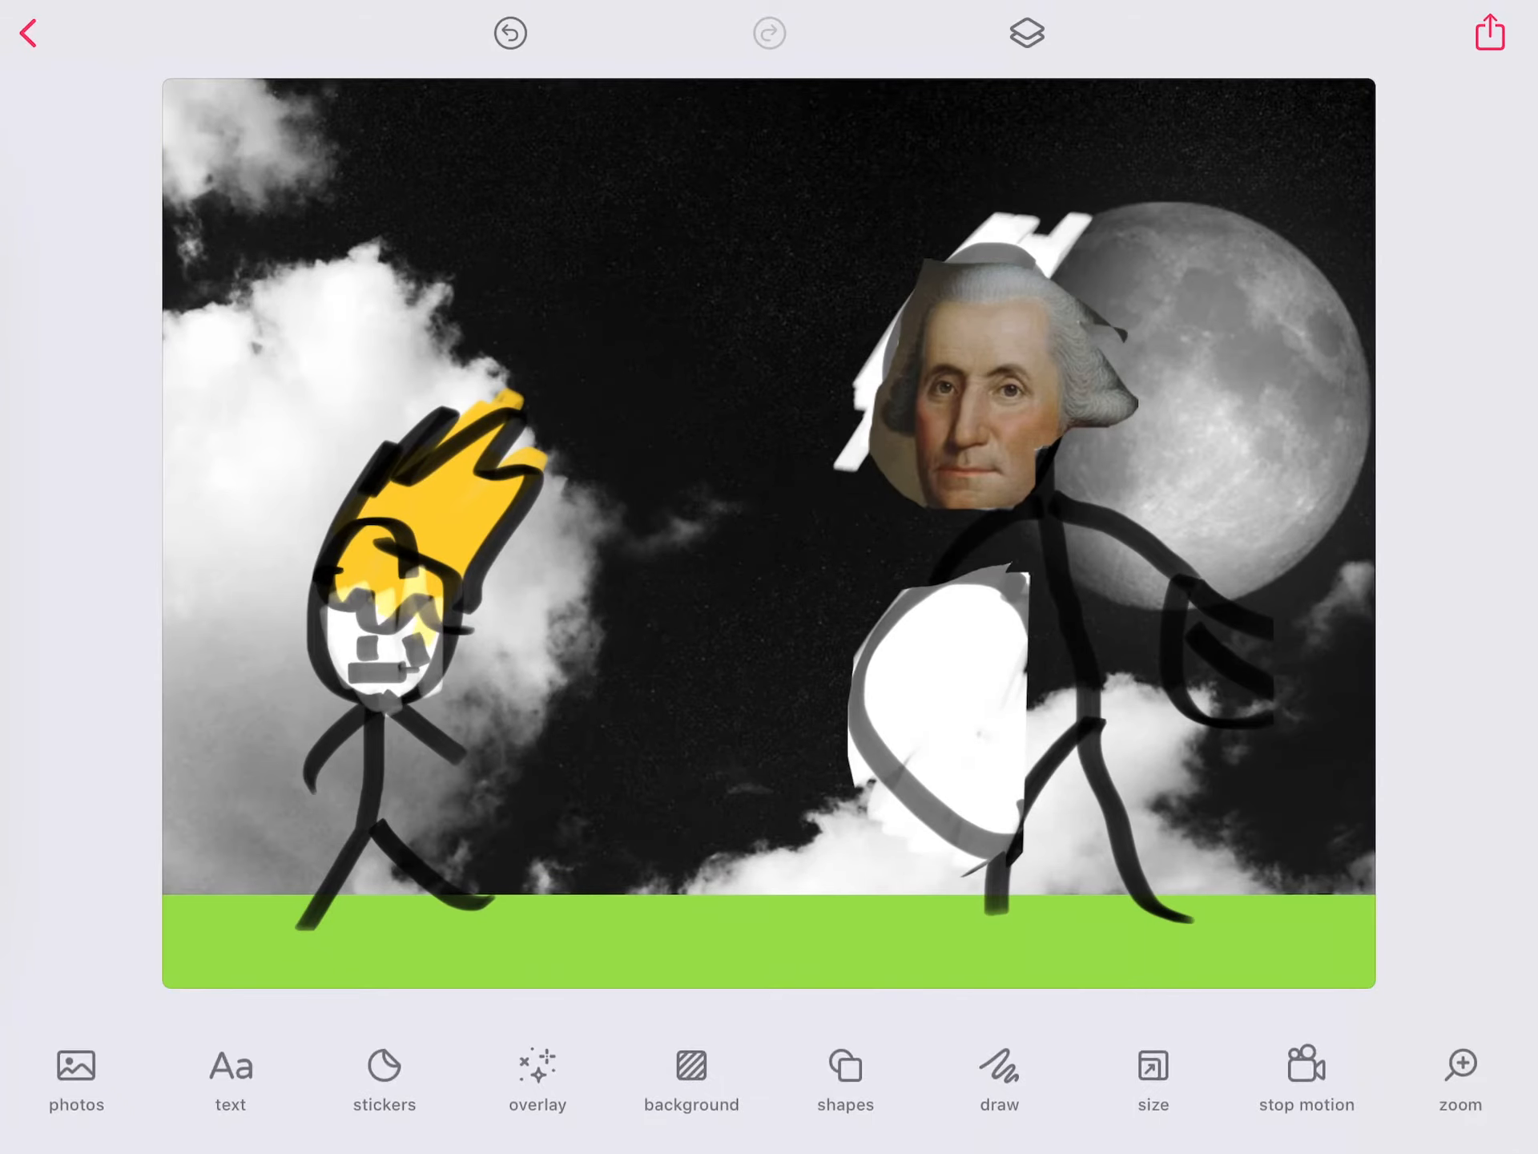